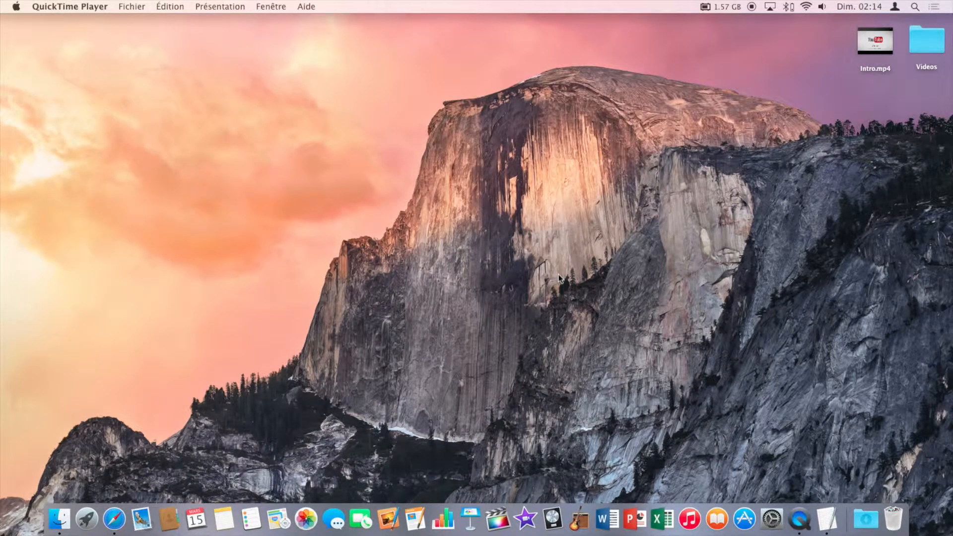
{"action": "mouse_move", "coordinate": [825, 519]}
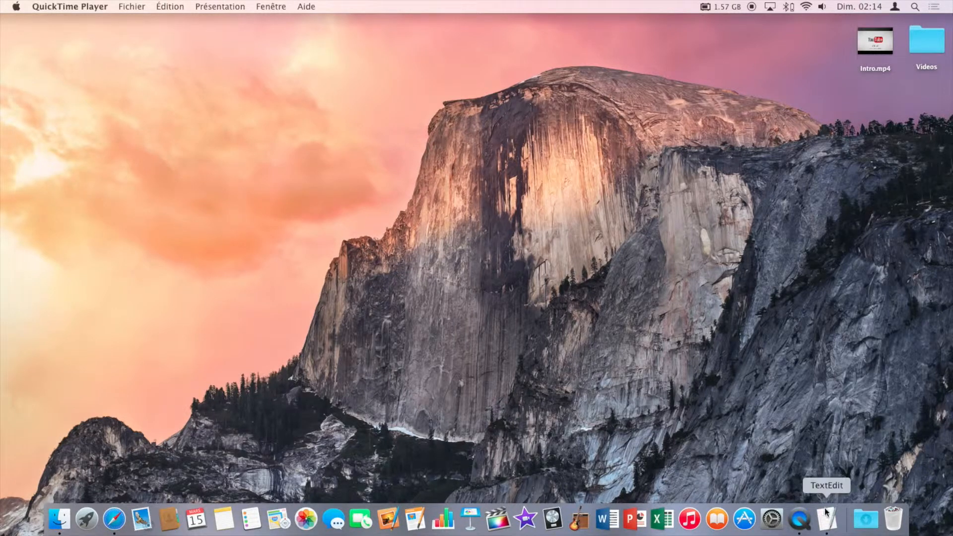
Open the DeviantArt link from Liens.rtf and download the 500+ Mountain Lion icon pack.
{"action": "left_click", "coordinate": [825, 518]}
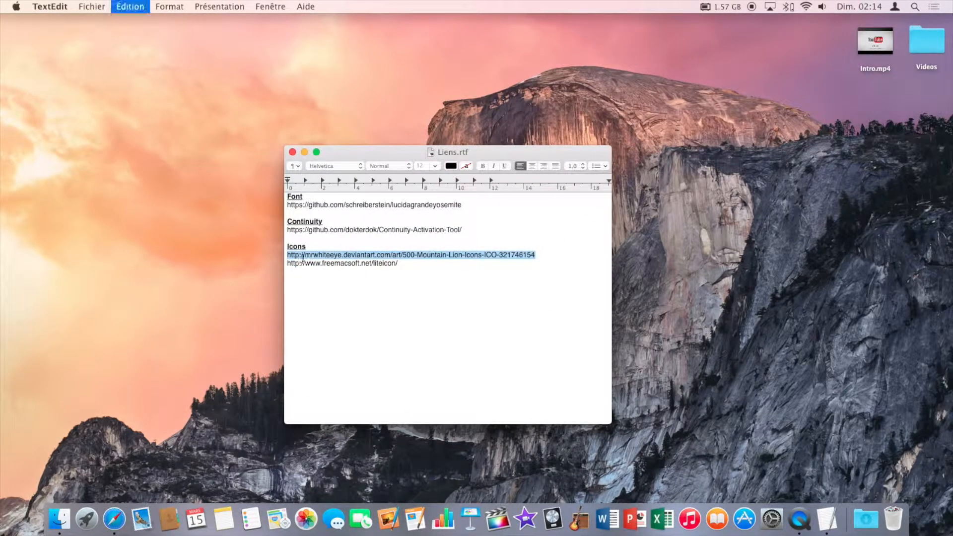
{"action": "left_click", "coordinate": [411, 255]}
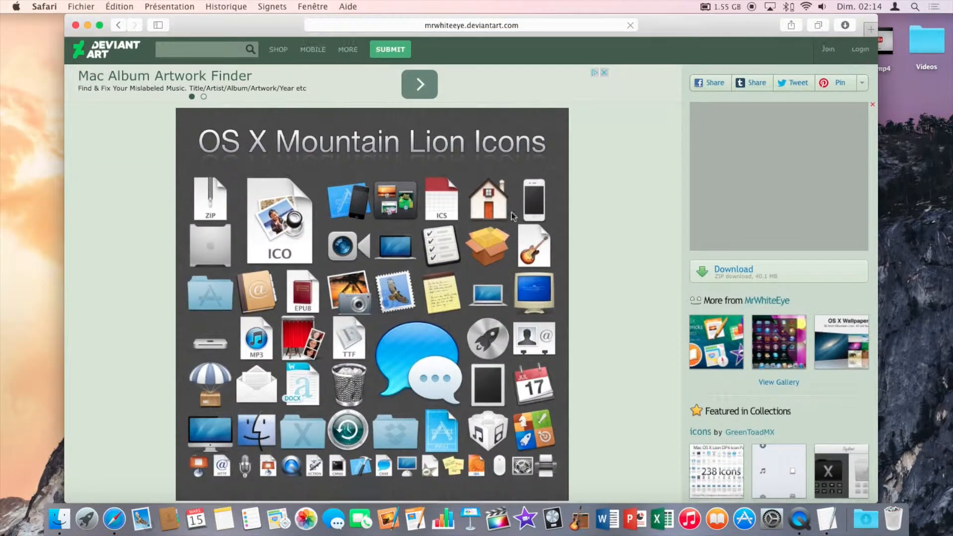
{"action": "scroll", "scroll_direction": "down", "scroll_amount": 3}
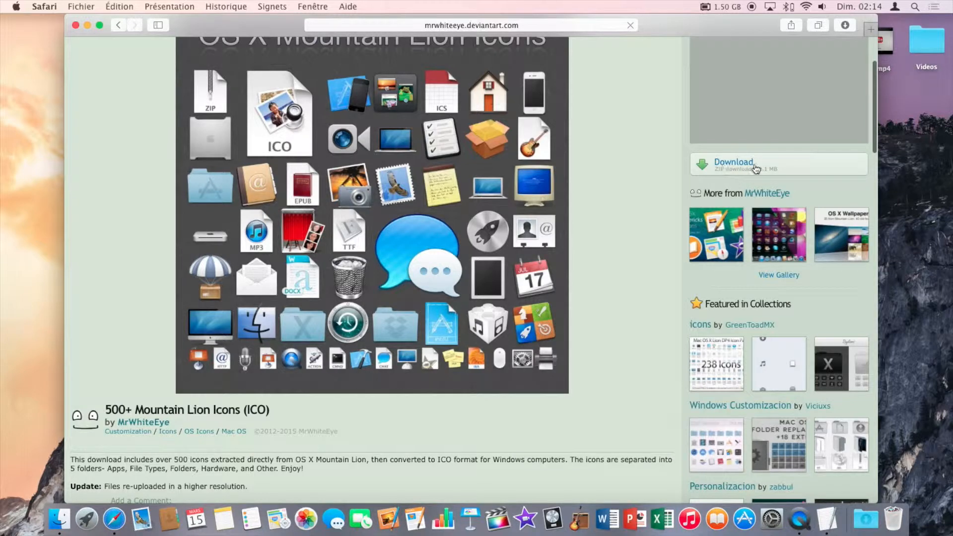
{"action": "left_click", "coordinate": [844, 25]}
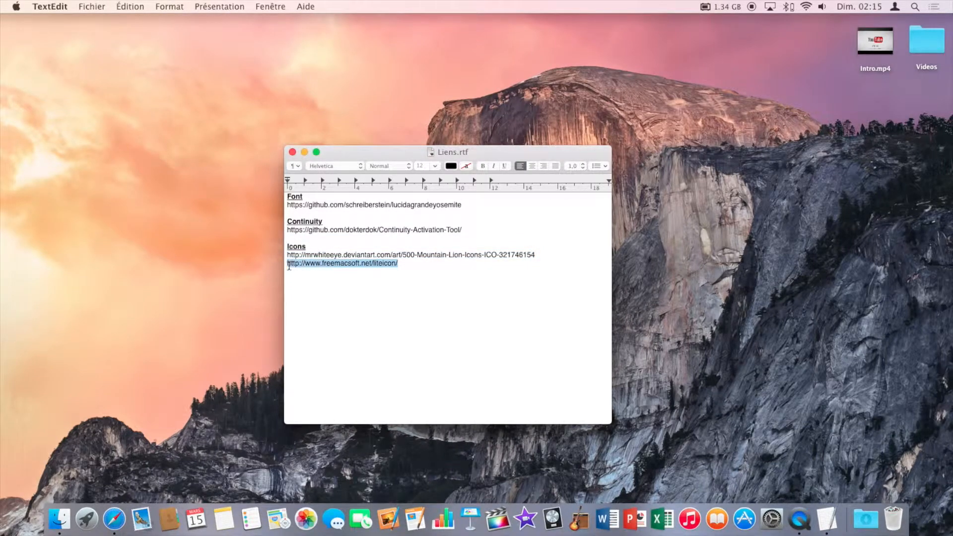
{"action": "mouse_move", "coordinate": [114, 519]}
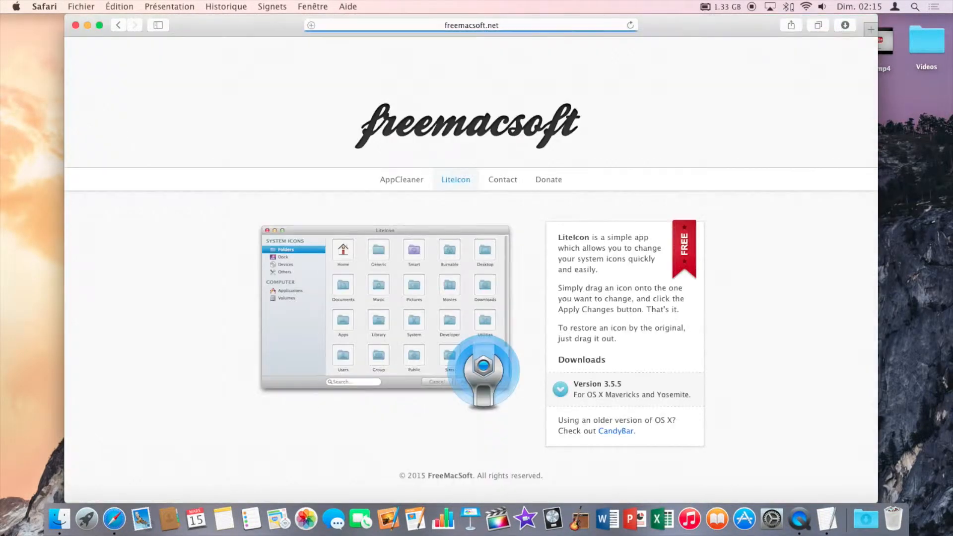
Scroll the freemacsoft LiteIcon page, then quit Safari to leave the desktop clear.
{"action": "scroll", "scroll_direction": "down", "scroll_amount": 3}
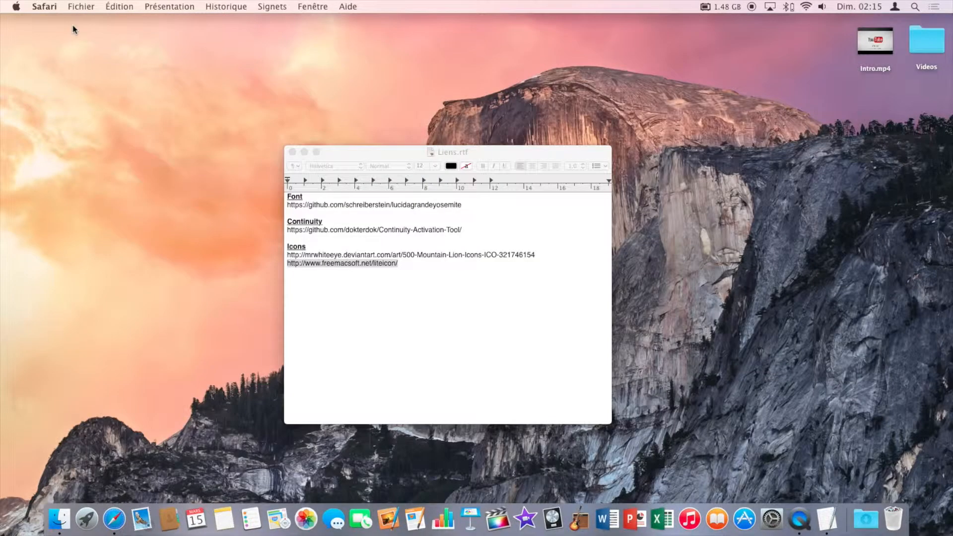
{"action": "left_click", "coordinate": [293, 152]}
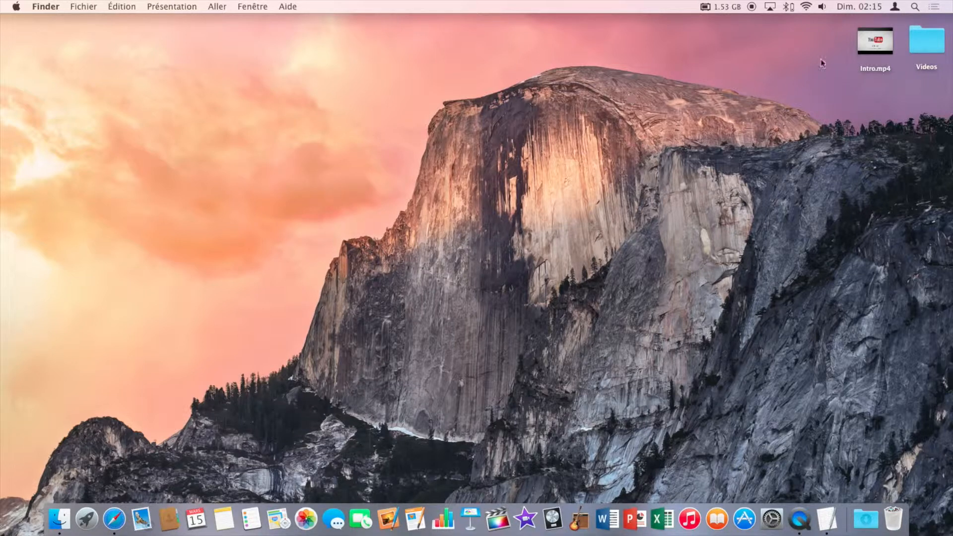
Launch LiteIcon.app from the downloads folder and open the pack's Apps icons folder.
{"action": "double_click", "coordinate": [926, 38]}
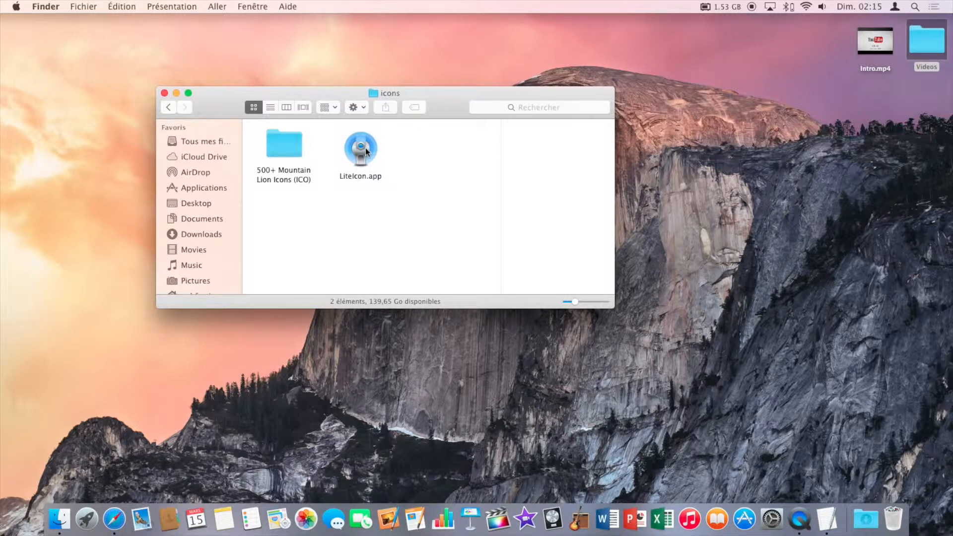
{"action": "double_click", "coordinate": [359, 146]}
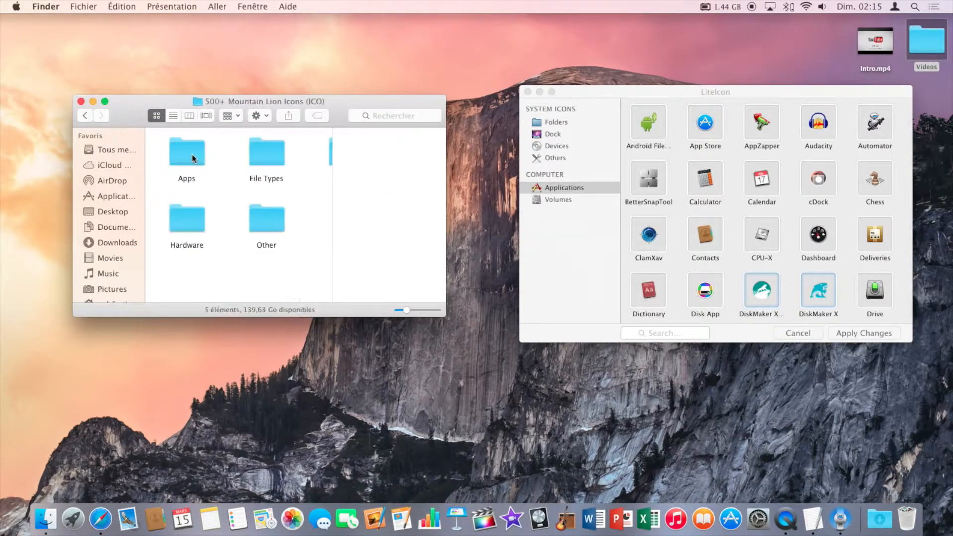
{"action": "double_click", "coordinate": [187, 152]}
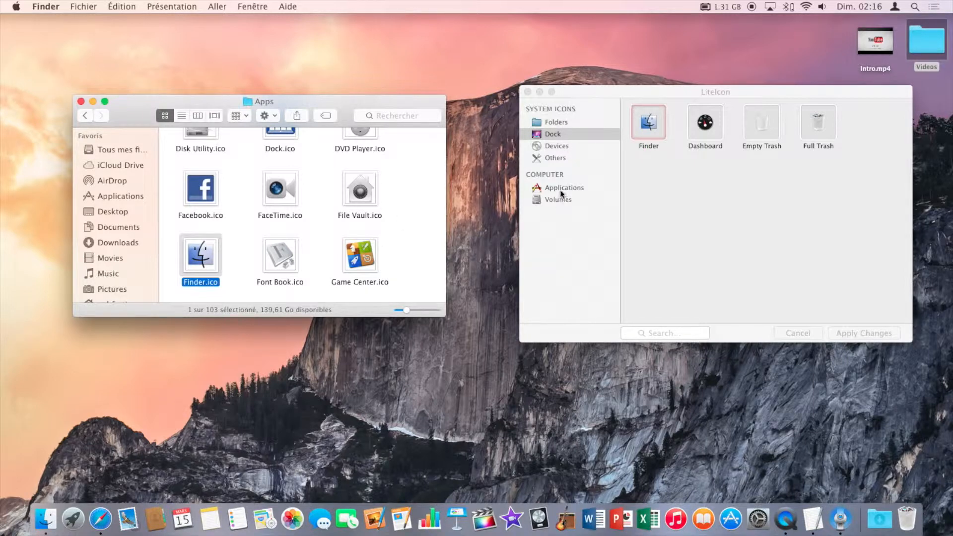
Switch LiteIcon to the Applications icons list with Contacts.ico located in the pack.
{"action": "left_click", "coordinate": [564, 188]}
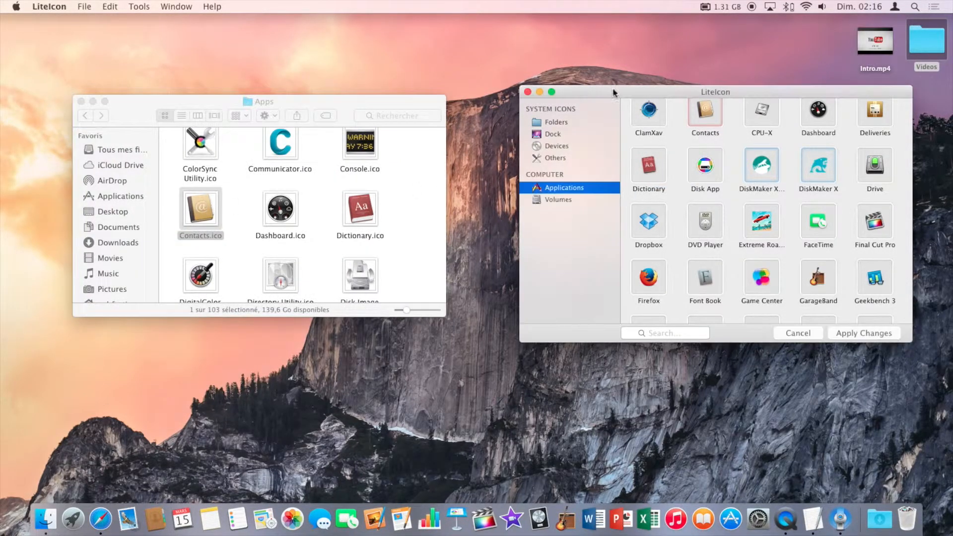
{"action": "left_click", "coordinate": [863, 333]}
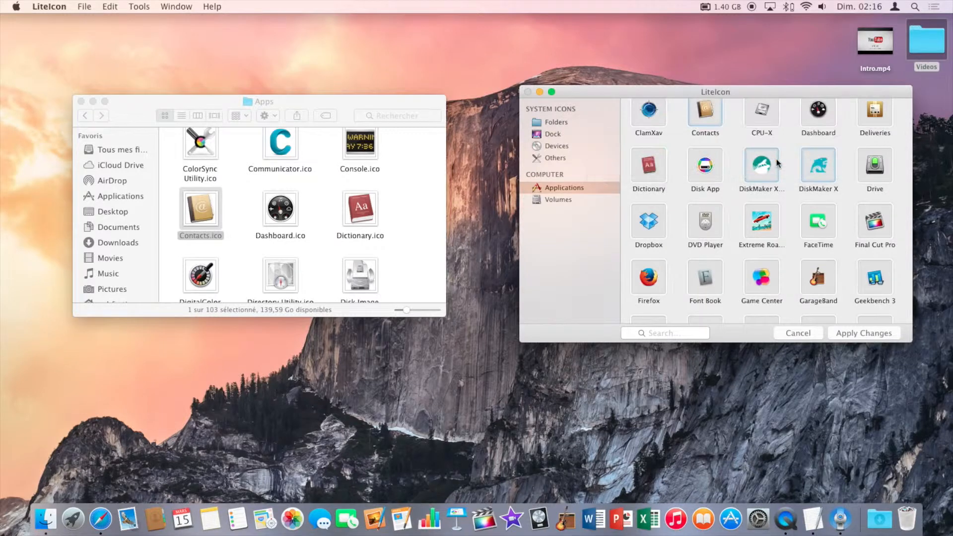
{"action": "left_click", "coordinate": [565, 188]}
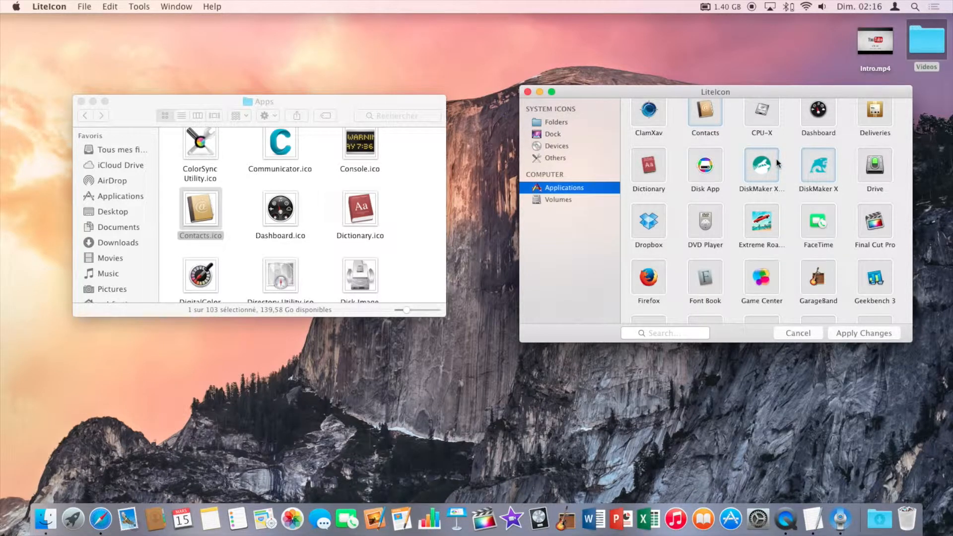
{"action": "mouse_move", "coordinate": [816, 154]}
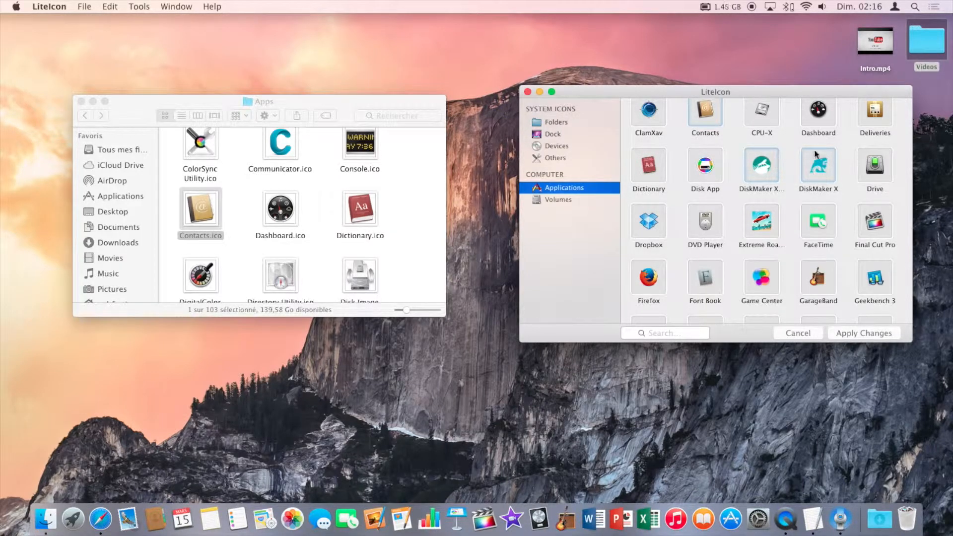
{"action": "mouse_move", "coordinate": [784, 62]}
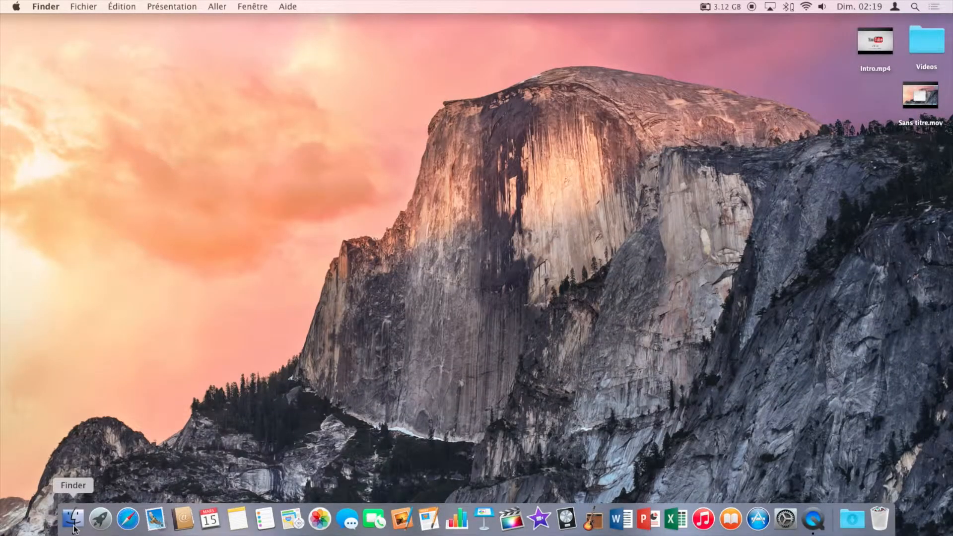
{"action": "mouse_move", "coordinate": [128, 521]}
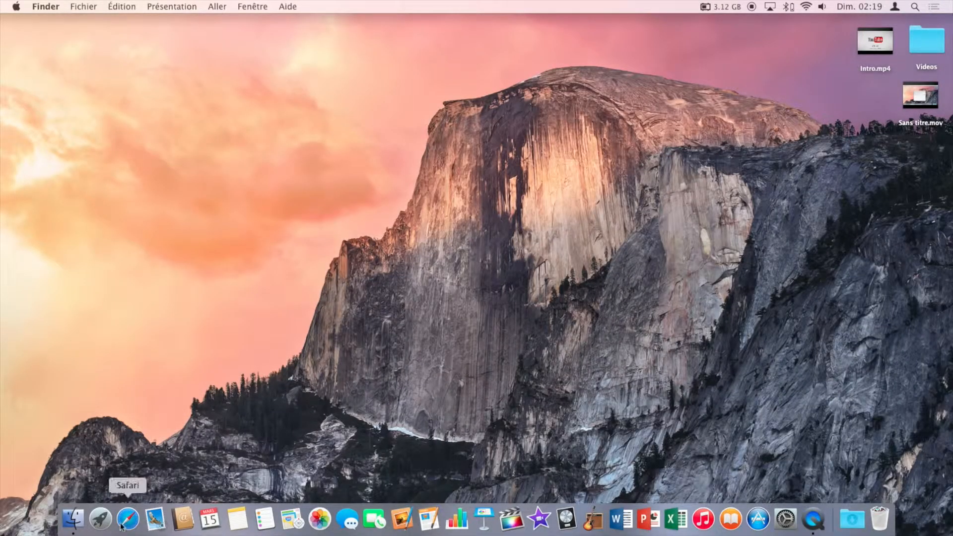
{"action": "left_click", "coordinate": [74, 519]}
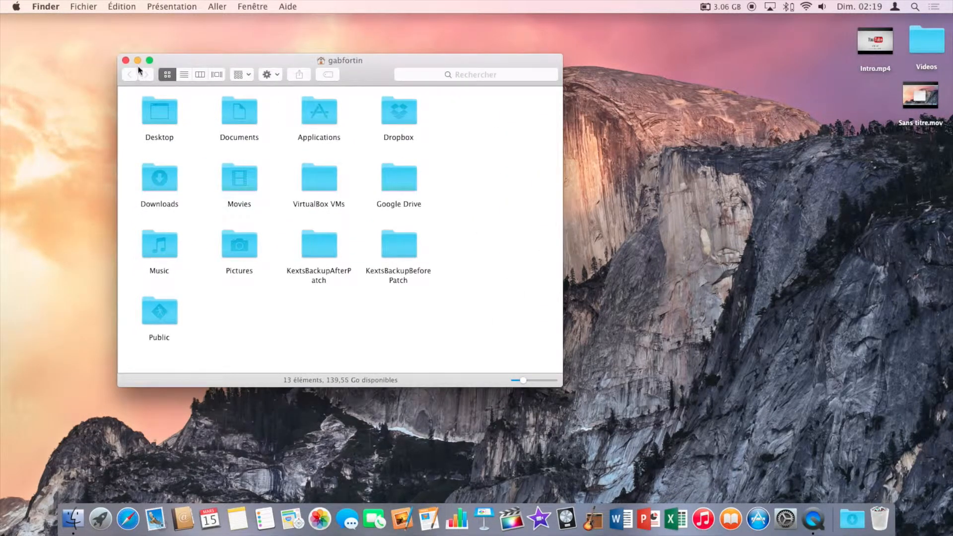
{"action": "left_click", "coordinate": [126, 60]}
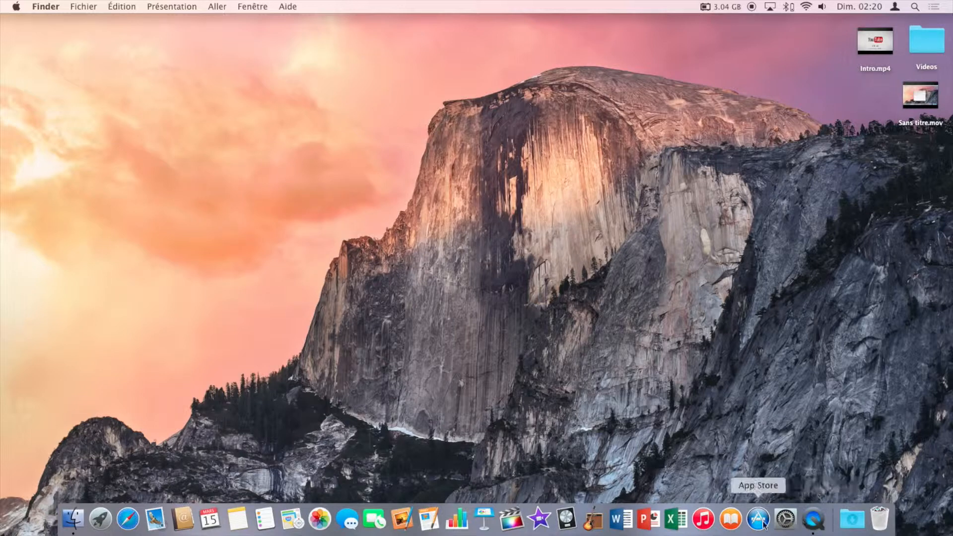
{"action": "left_click", "coordinate": [757, 518]}
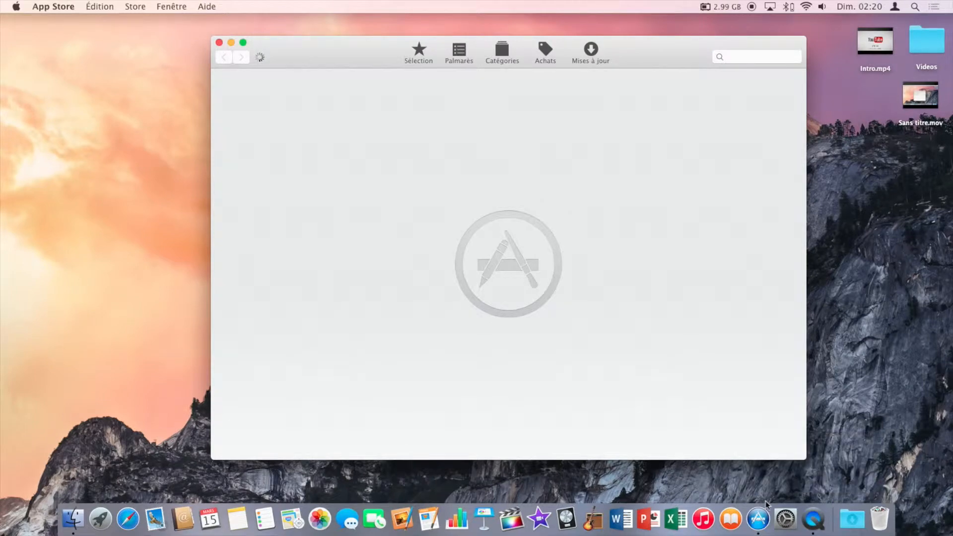
{"action": "left_click", "coordinate": [220, 41]}
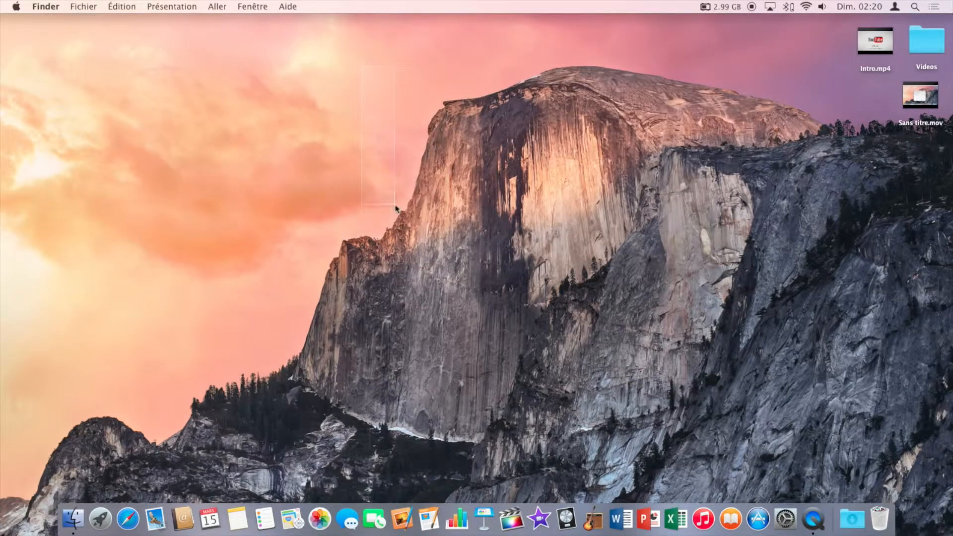
{"action": "mouse_move", "coordinate": [673, 357]}
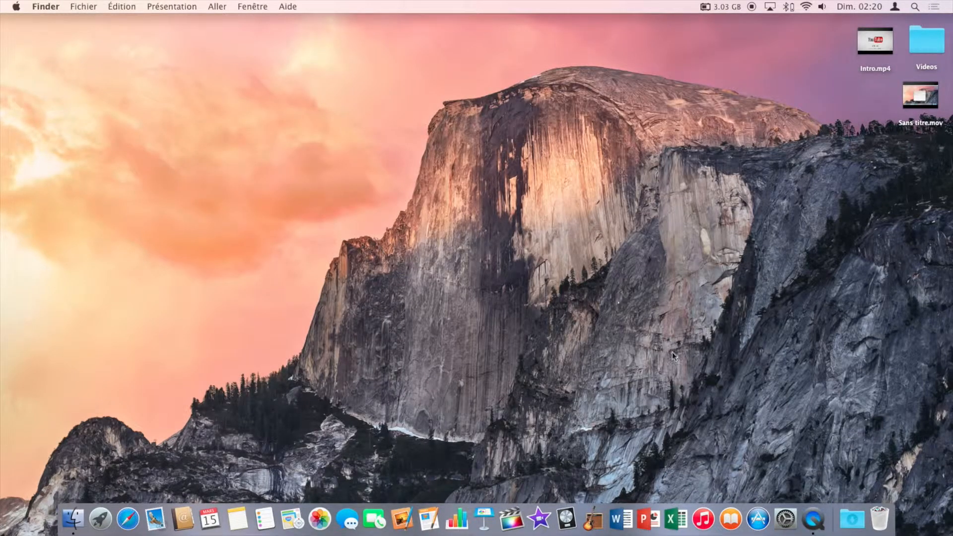
{"action": "mouse_move", "coordinate": [740, 484]}
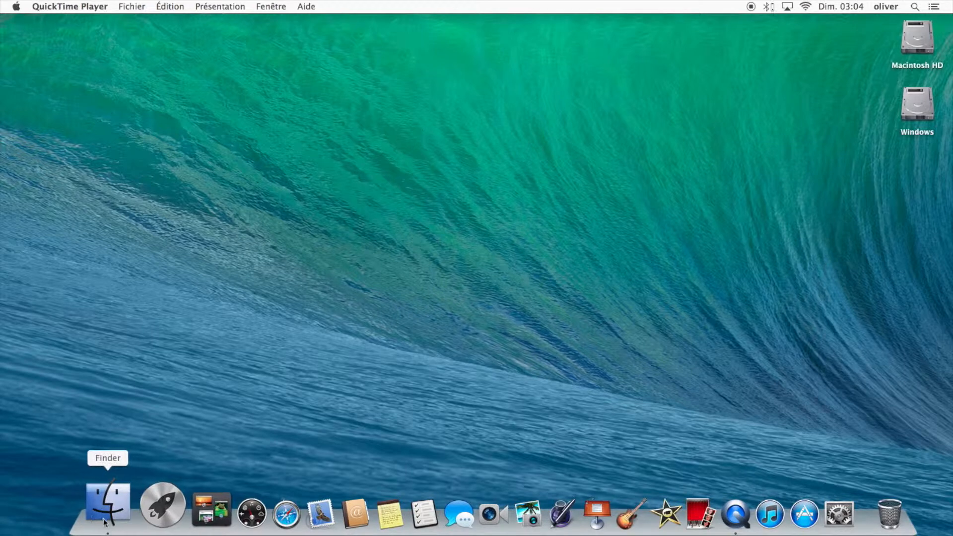
{"action": "mouse_move", "coordinate": [308, 504]}
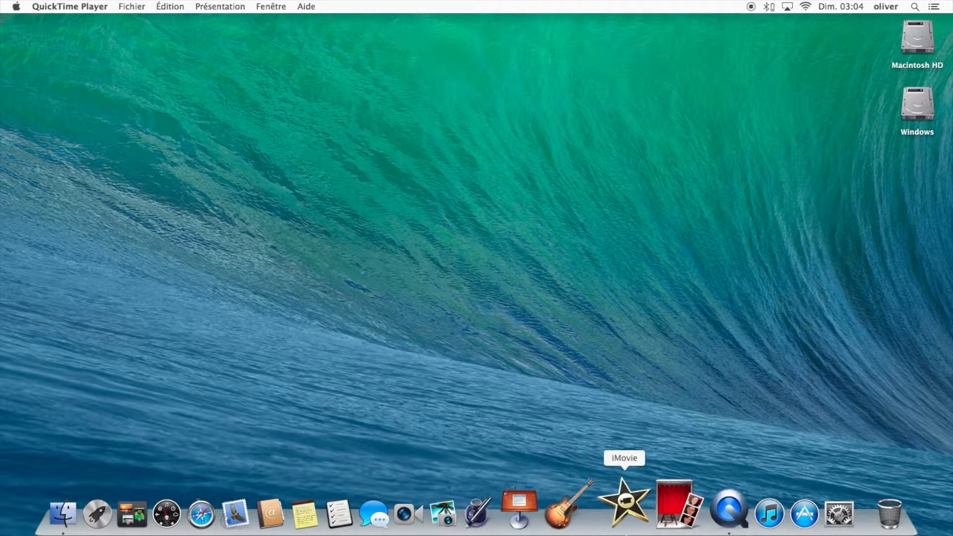
{"action": "mouse_move", "coordinate": [793, 504]}
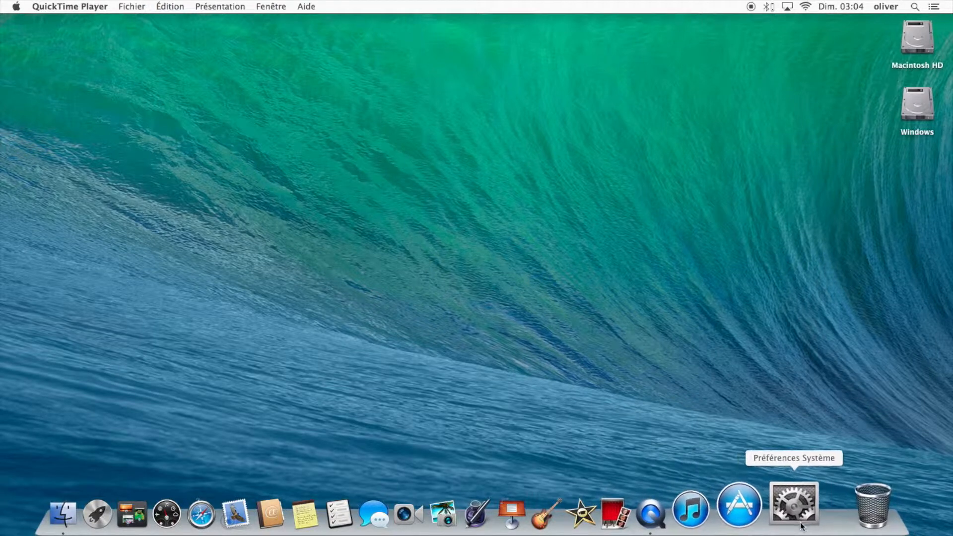
{"action": "mouse_move", "coordinate": [664, 504]}
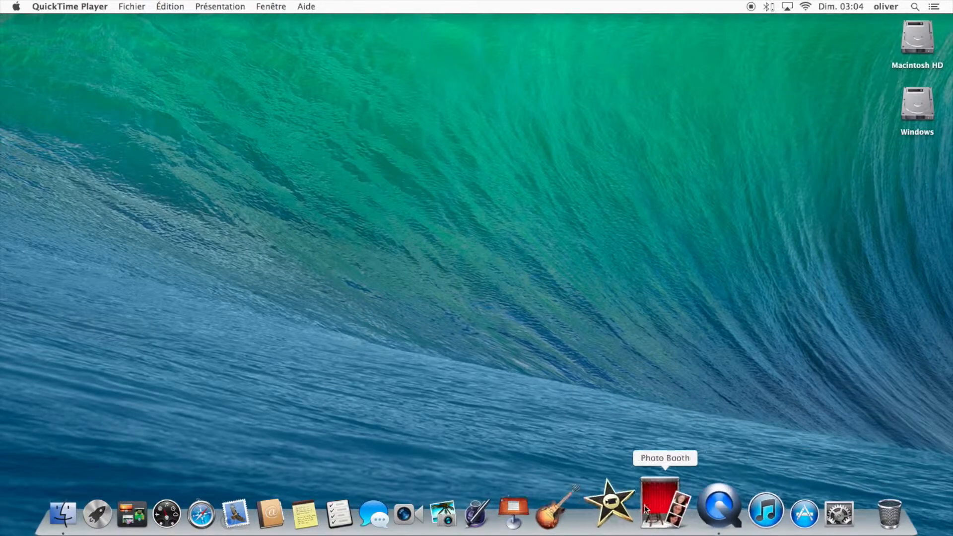
Quit QuickTime Player, then open Macintosh HD and select its Applications folder.
{"action": "left_click", "coordinate": [69, 7]}
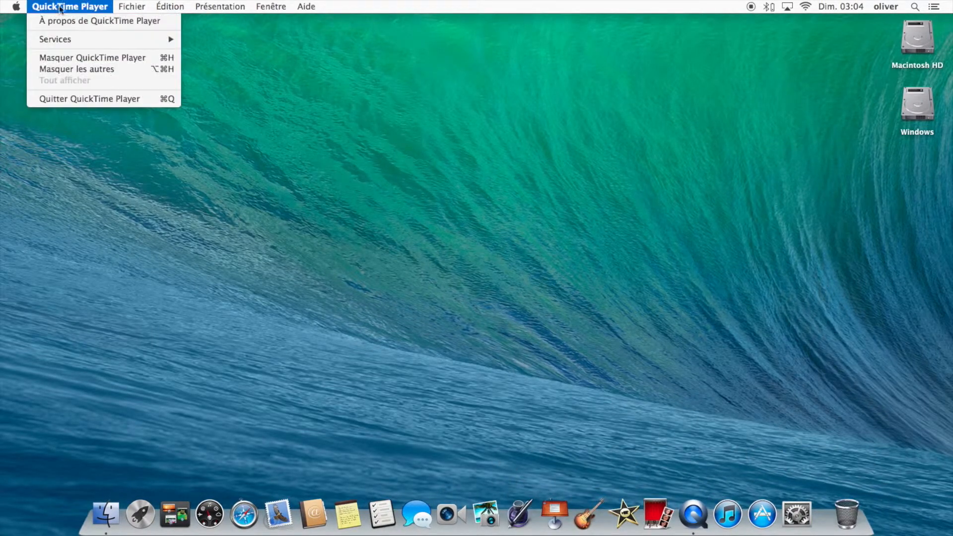
{"action": "left_click", "coordinate": [170, 7]}
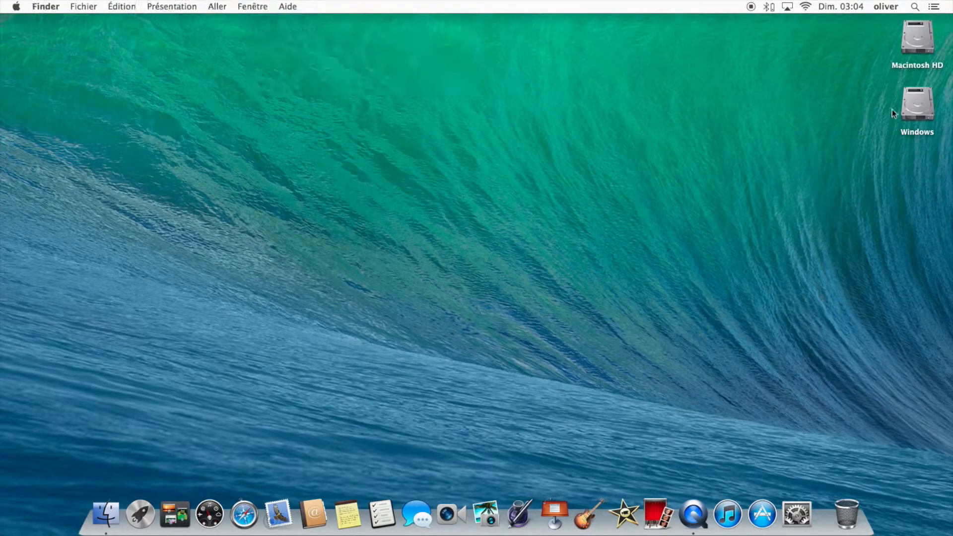
{"action": "double_click", "coordinate": [917, 37]}
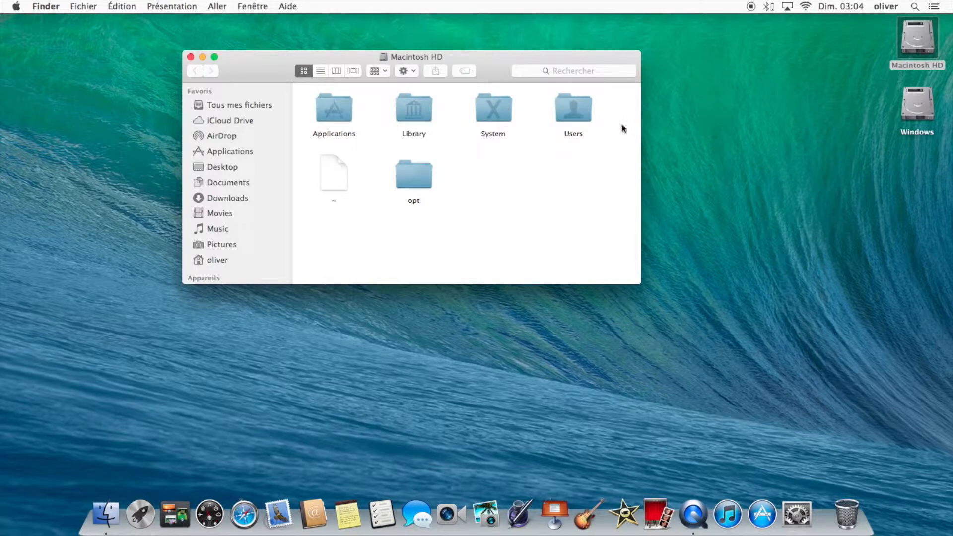
{"action": "left_click", "coordinate": [333, 107]}
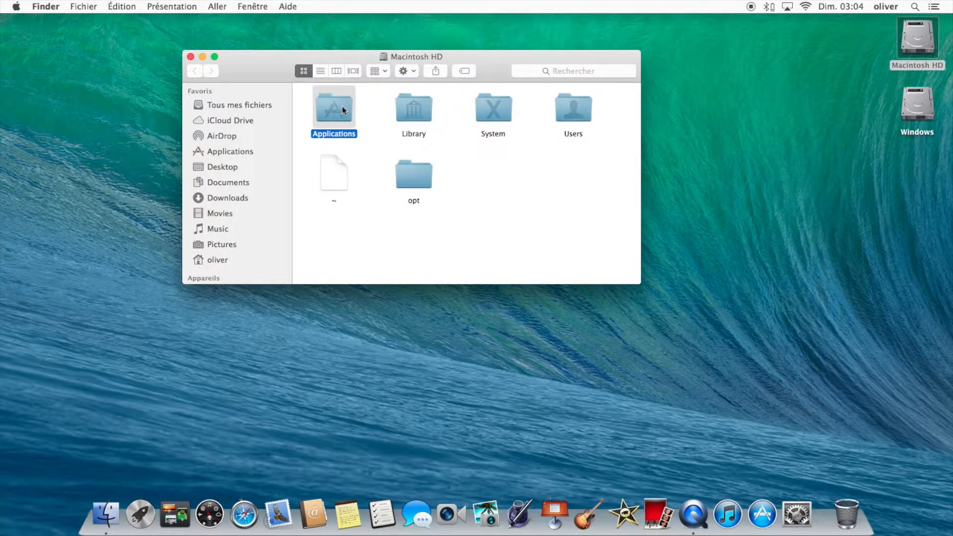